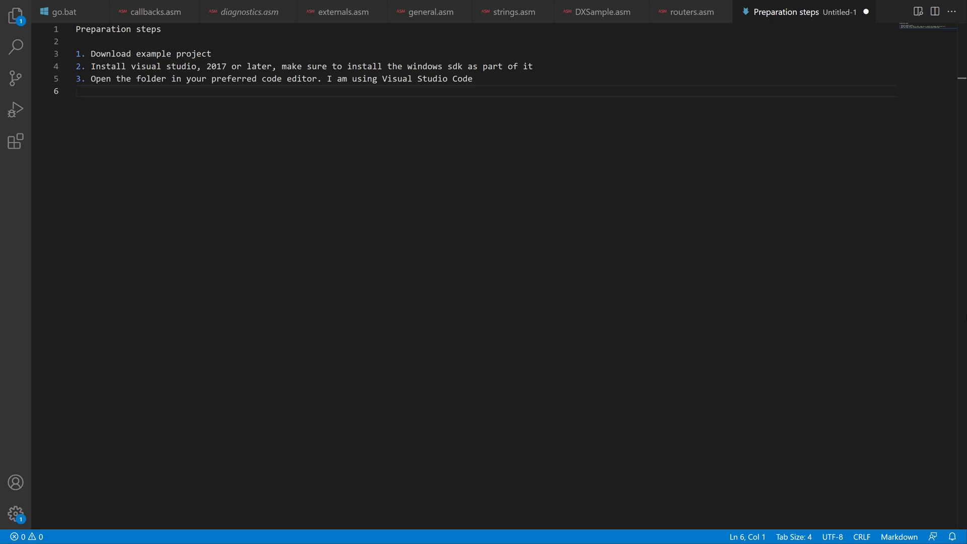
Update go.bat to use Windows Kits 10.0.18362.0 and Visual Studio 2019 Community paths.
click(64, 11)
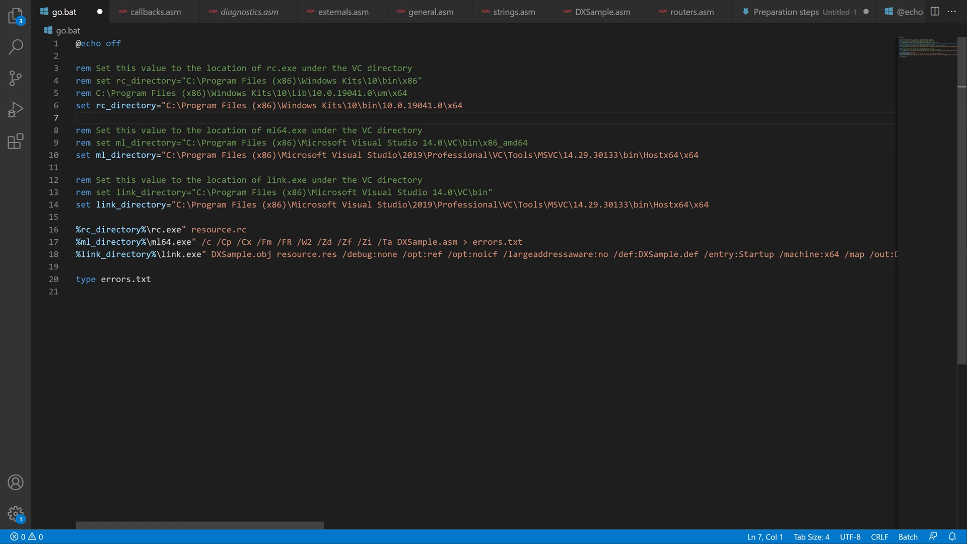
click(77, 117)
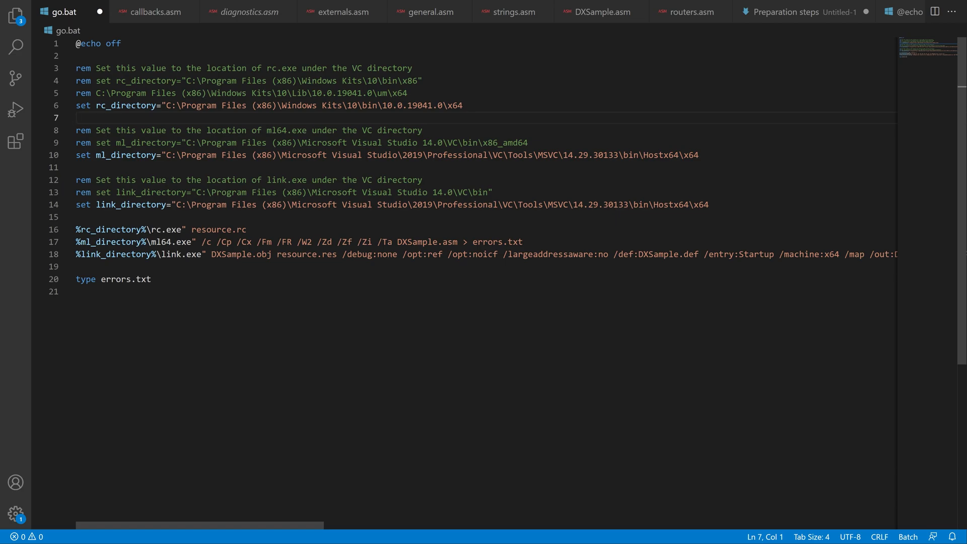
double_click(342, 93)
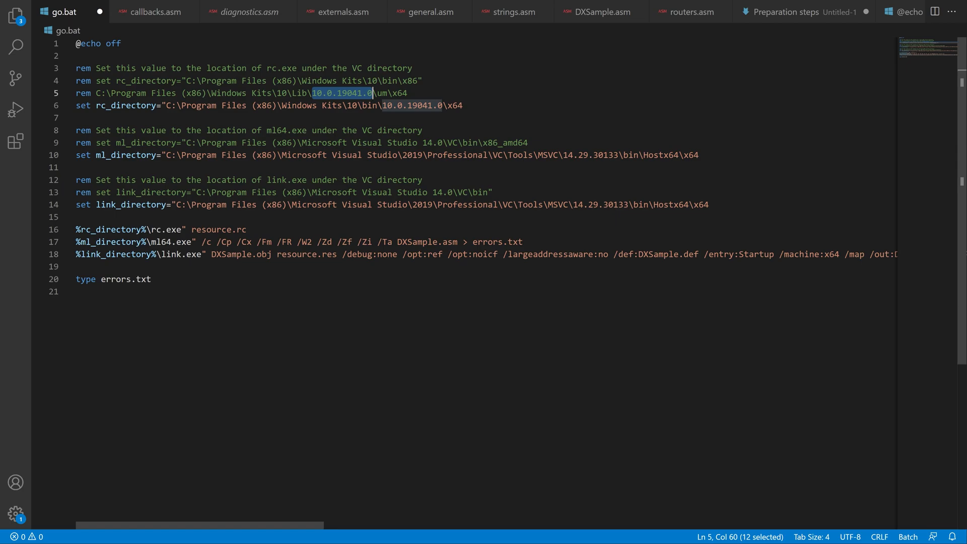
text(10.0.18362.0)
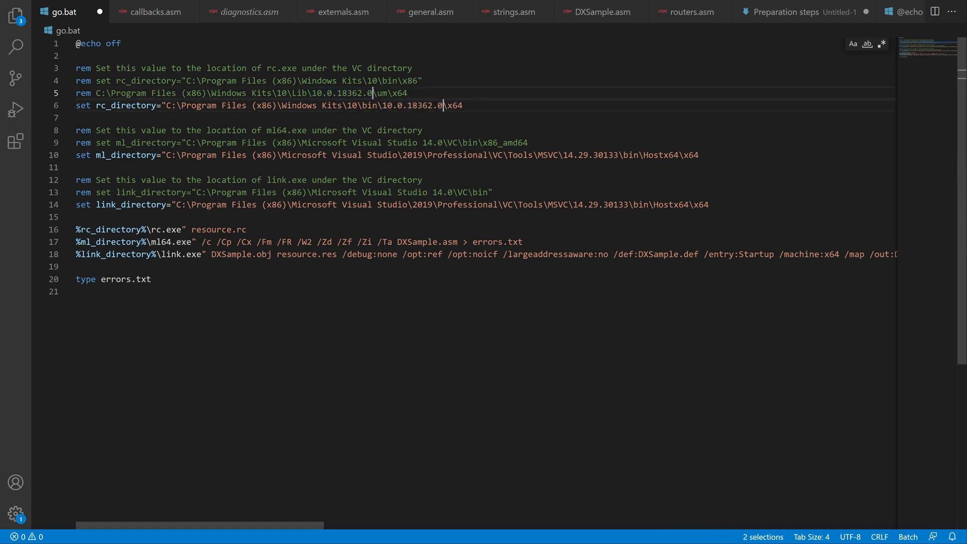
double_click(456, 154)
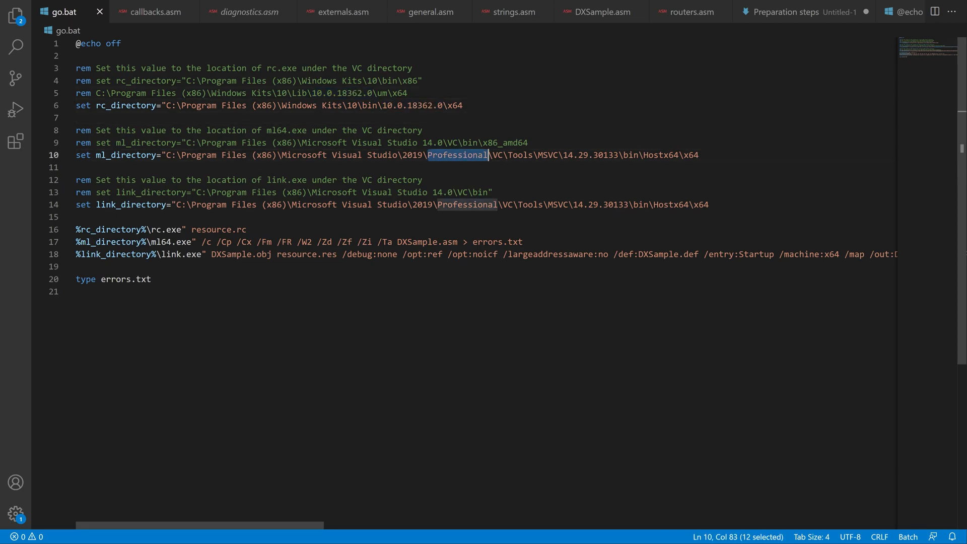
text(Community)
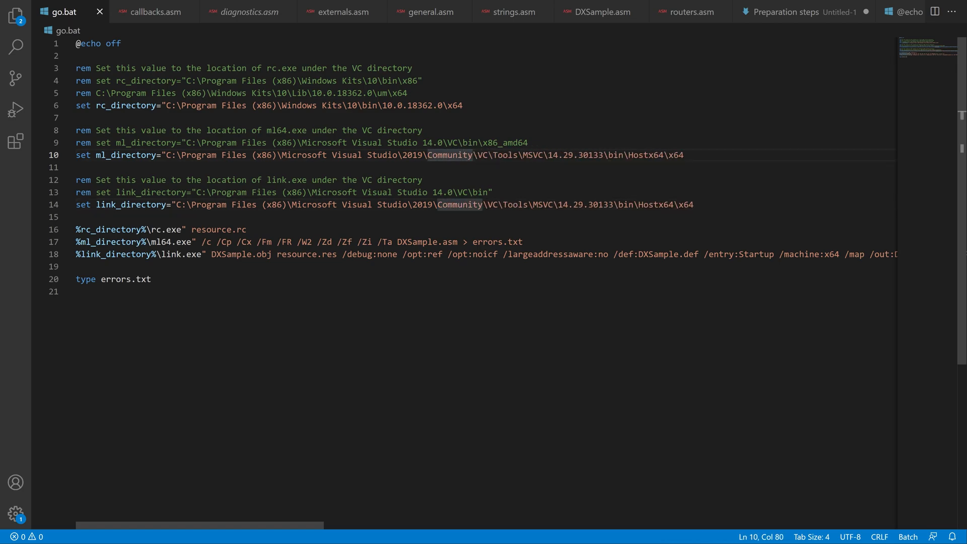
Add a kit_directory line set to C:\Program Files (x86)\Windows Kits\10\Lib\10.0.18362.0\um\x64.
click(456, 105)
text(set kit_directory=)
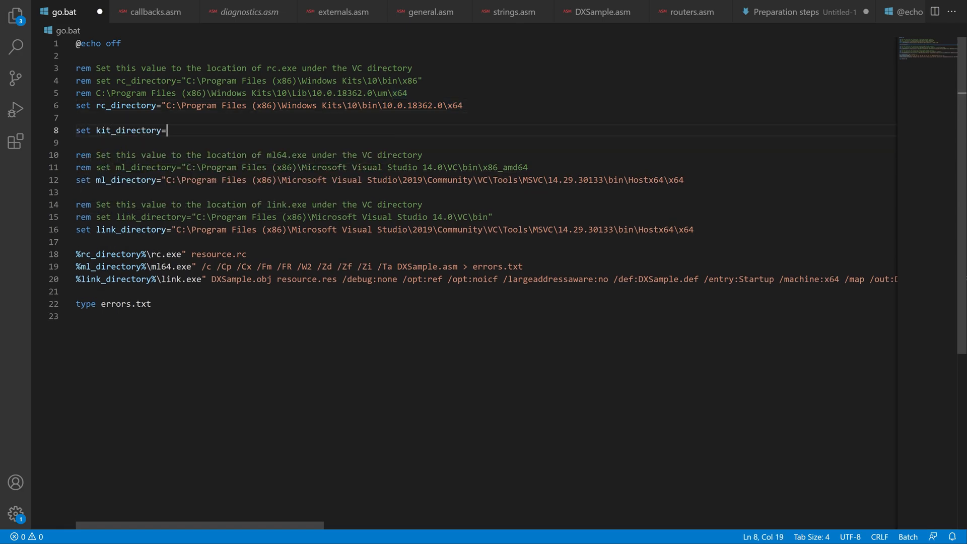
text(C:\Program Files (x86)\Windows Kits\10\Lib\10.0.18362.0\um\x64)
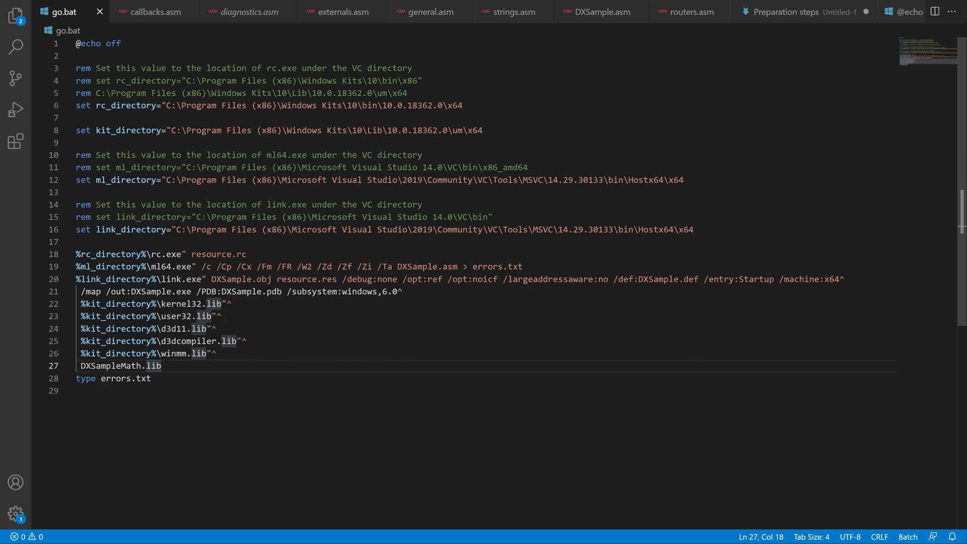
Rename D3DX11CompileFromFile to D3DCompileFromFile in externals.asm, then show general.asm's matches.
click(14, 47)
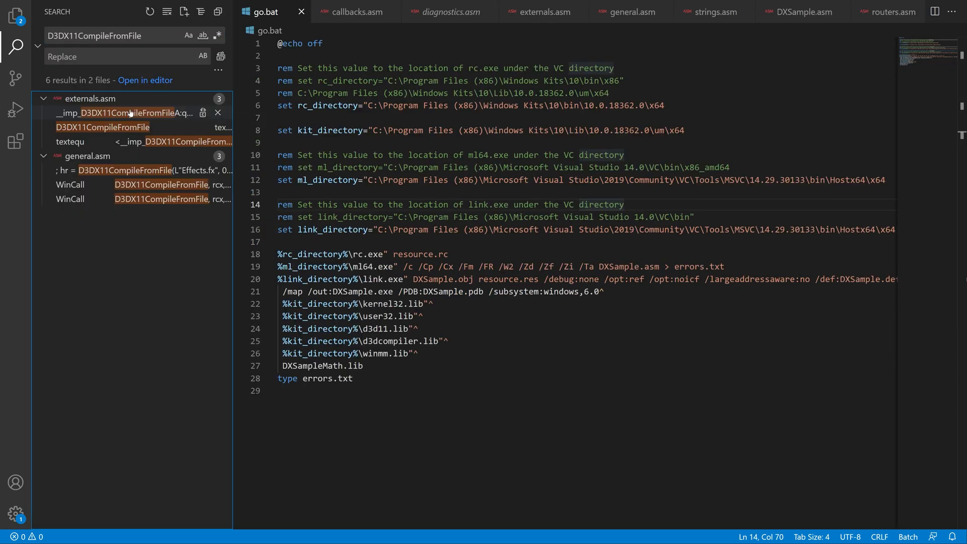
click(117, 113)
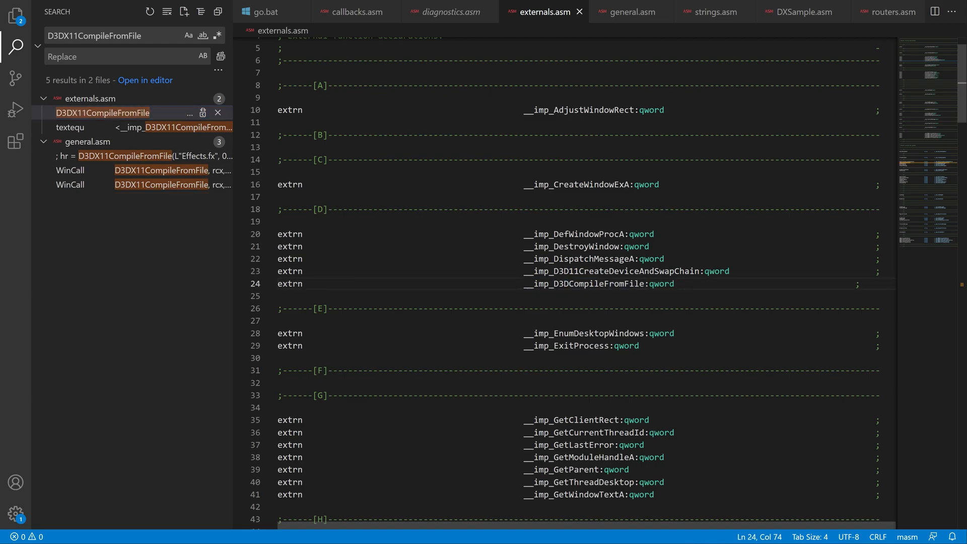
click(69, 127)
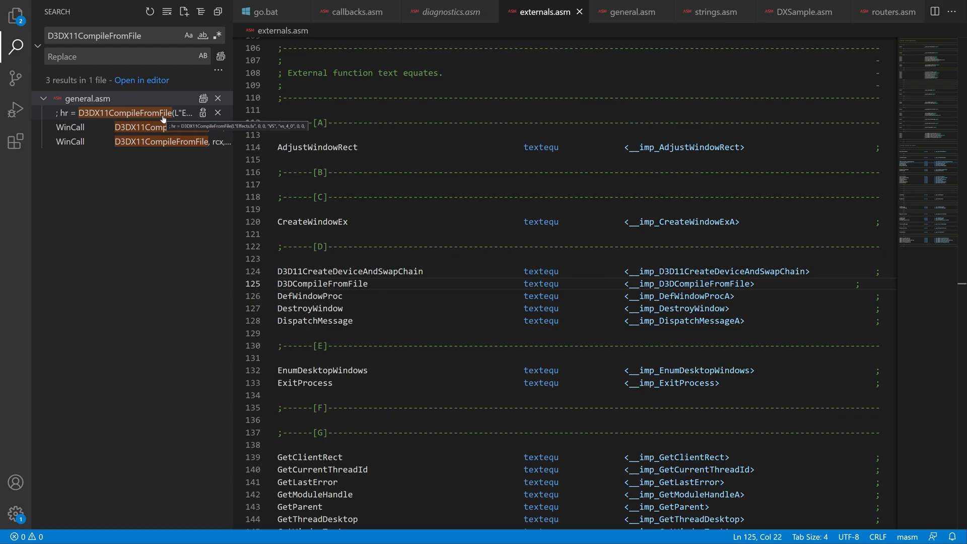
click(128, 112)
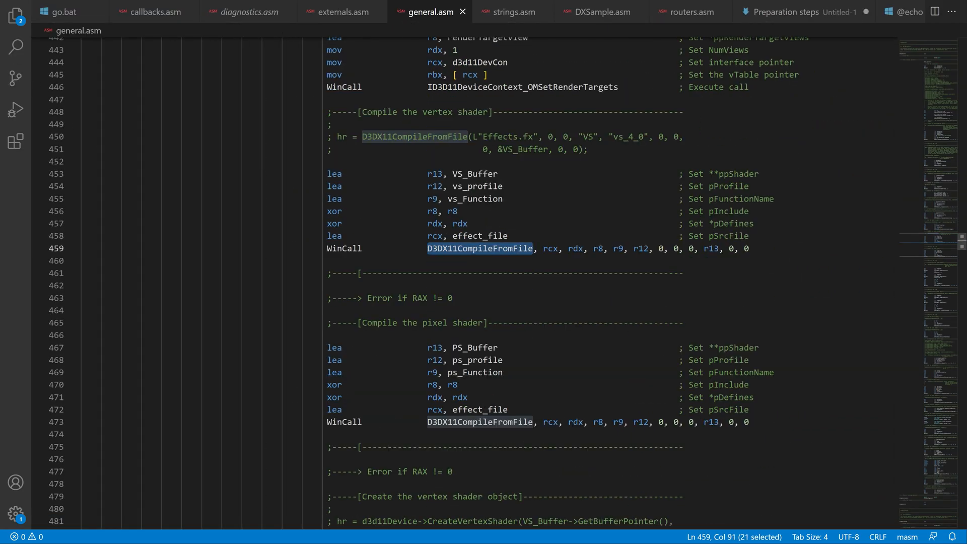
Type D3DCompileFromFile as the shader-compile call name and redefine effect_file as wide characters.
text(D3DCompileFromFile)
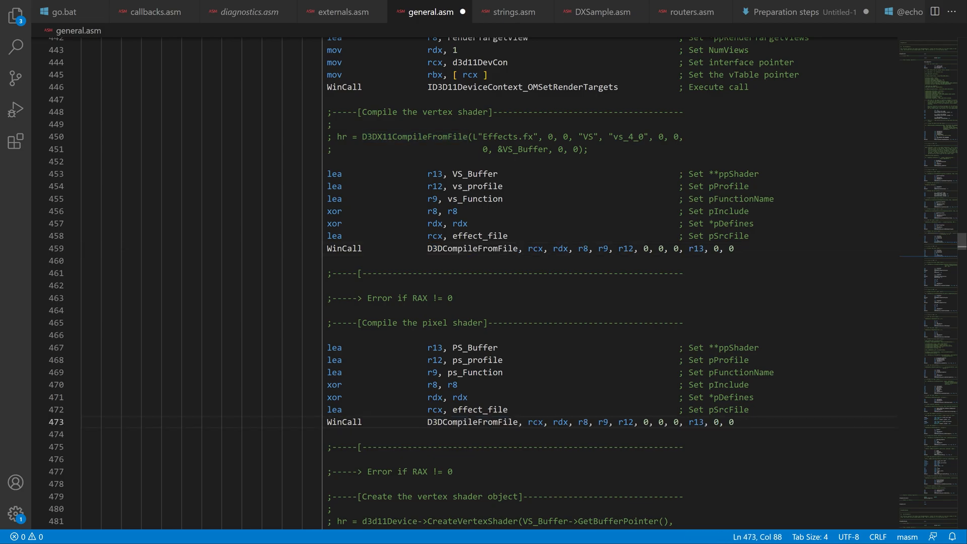
double_click(343, 248)
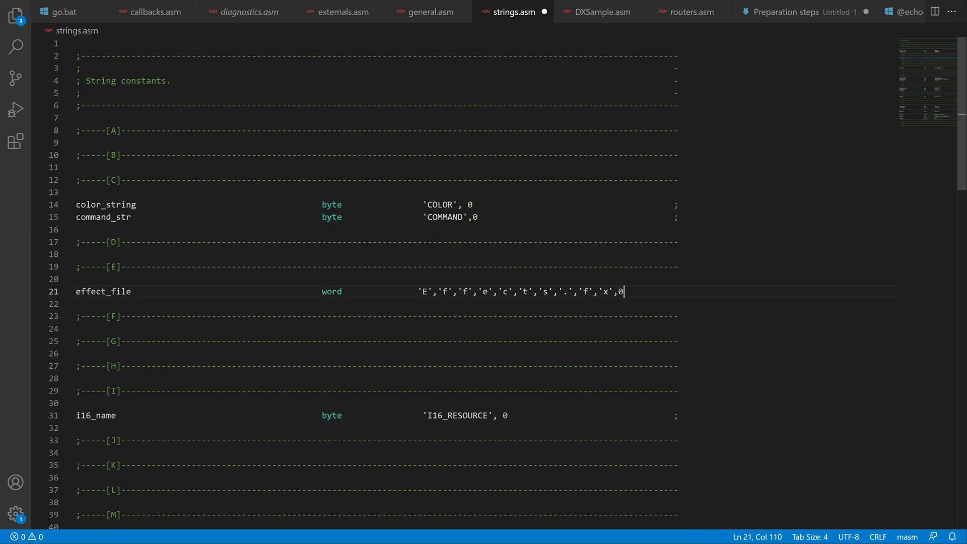
Save strings.asm and return to the go.bat build script.
key(ctrl+s)
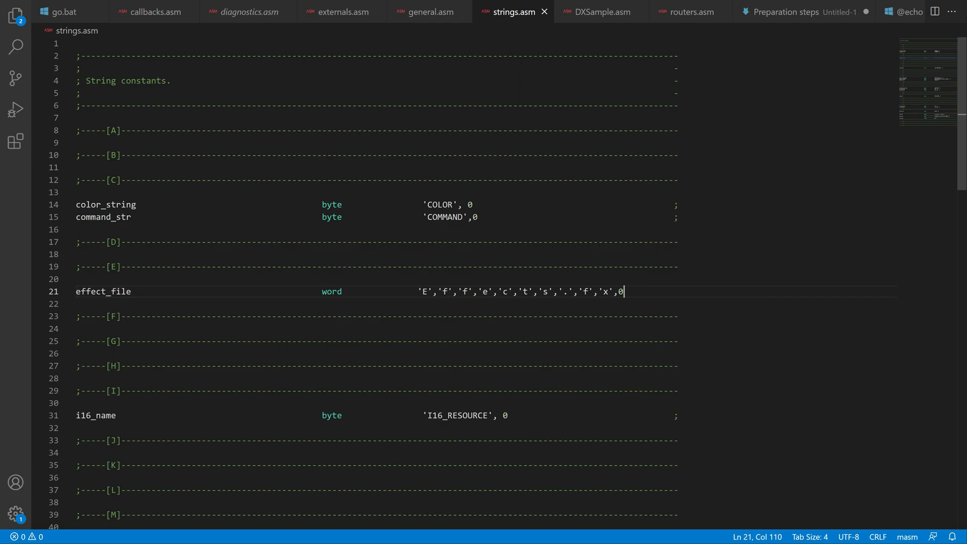
click(66, 12)
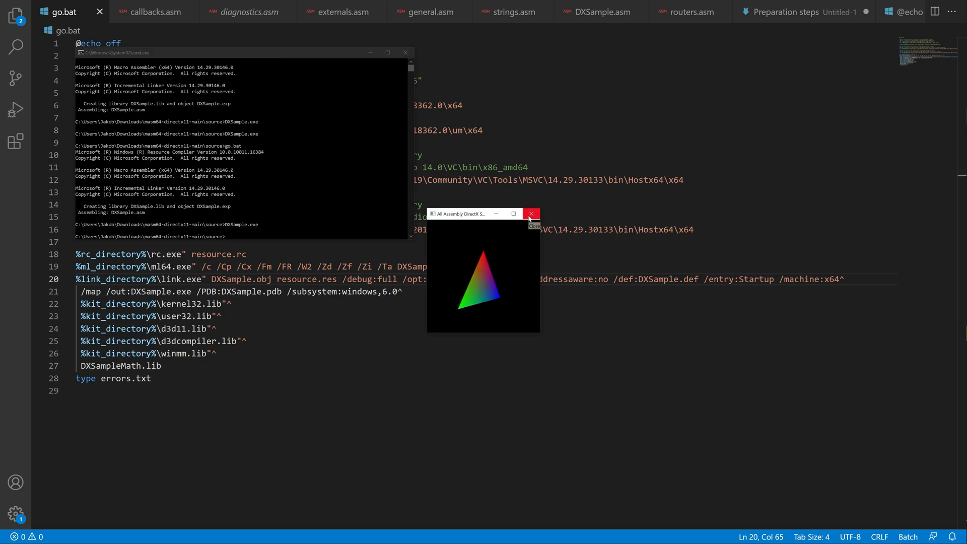
Close the triangle window and send the crash to a Visual Studio debugger.
click(530, 213)
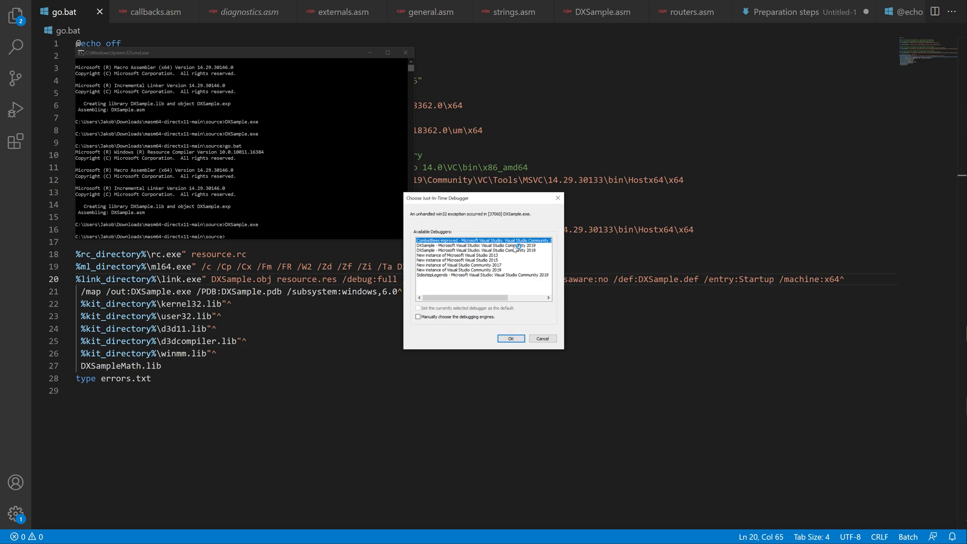
click(510, 337)
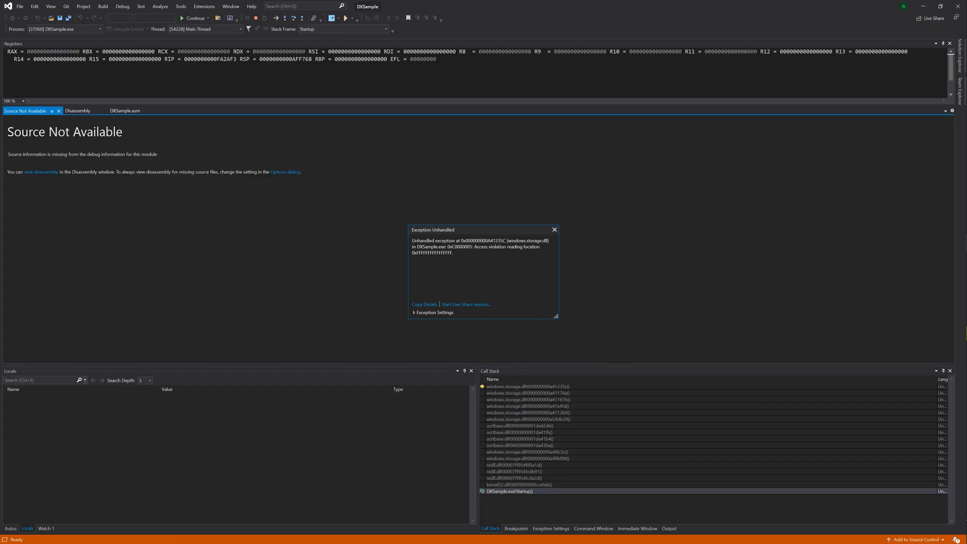
Show the disassembly and scroll up to the Startup code near ExitProcess.
click(77, 110)
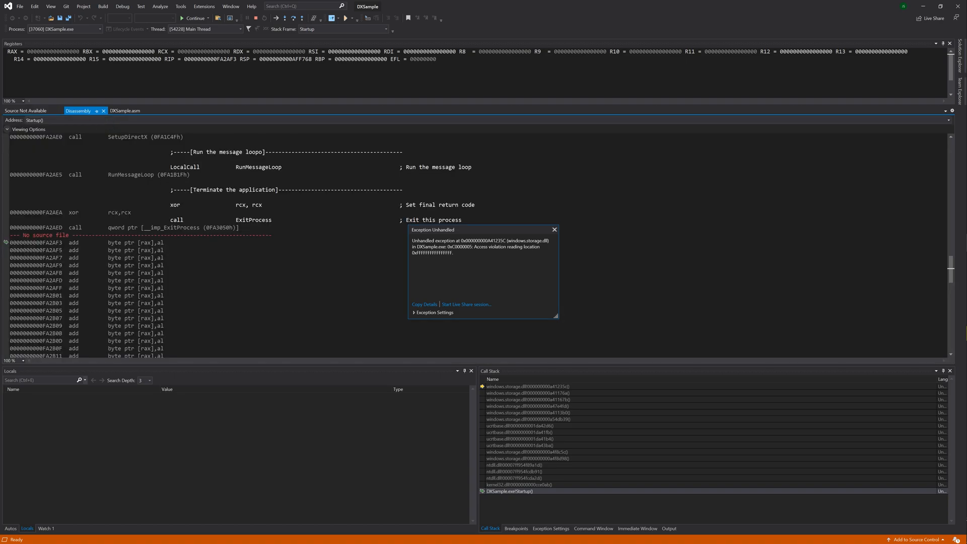
scroll(up, 3)
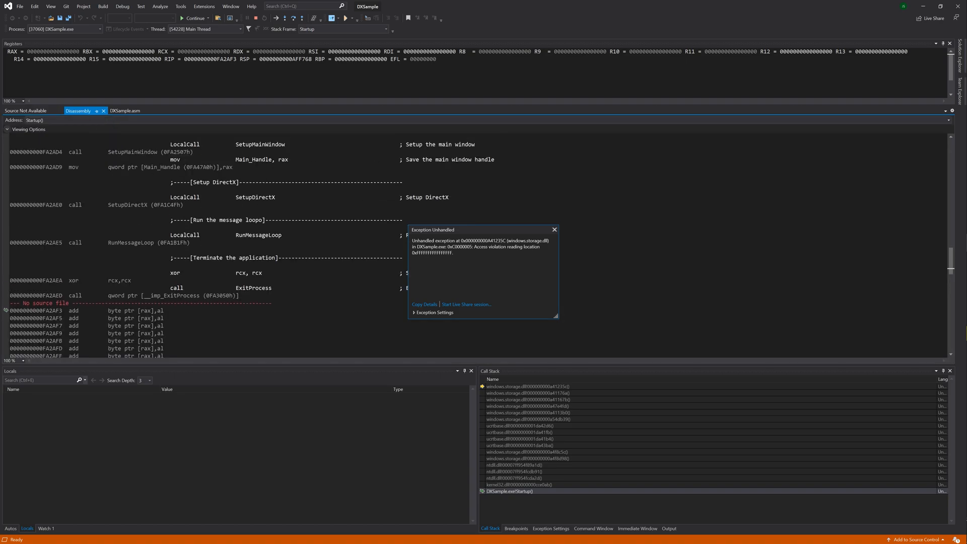
mouse_move(472, 230)
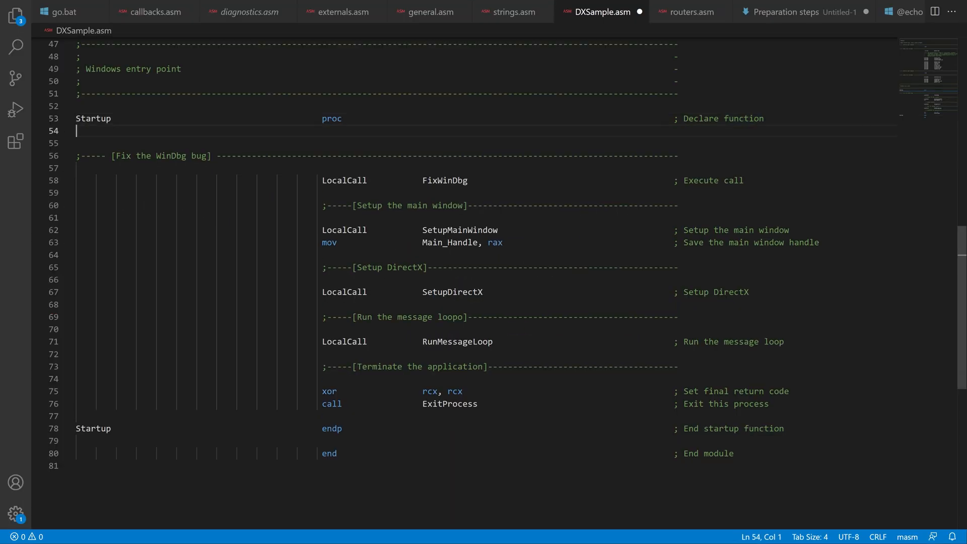
Make ExitProcess a WinCall followed by 'xor rax, rax', then close the rebuilt triangle demo.
click(337, 130)
text(local               holder:qword)
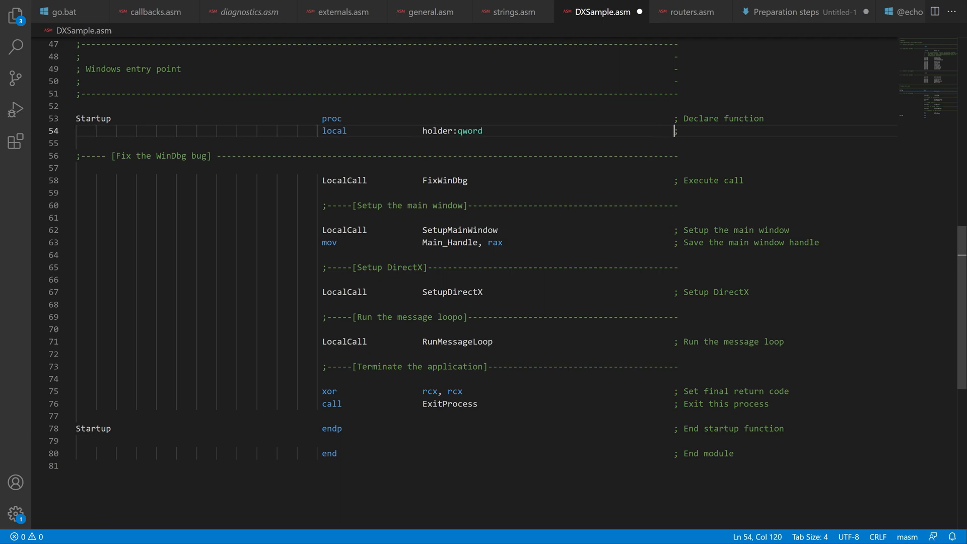
click(624, 205)
text(WinC)
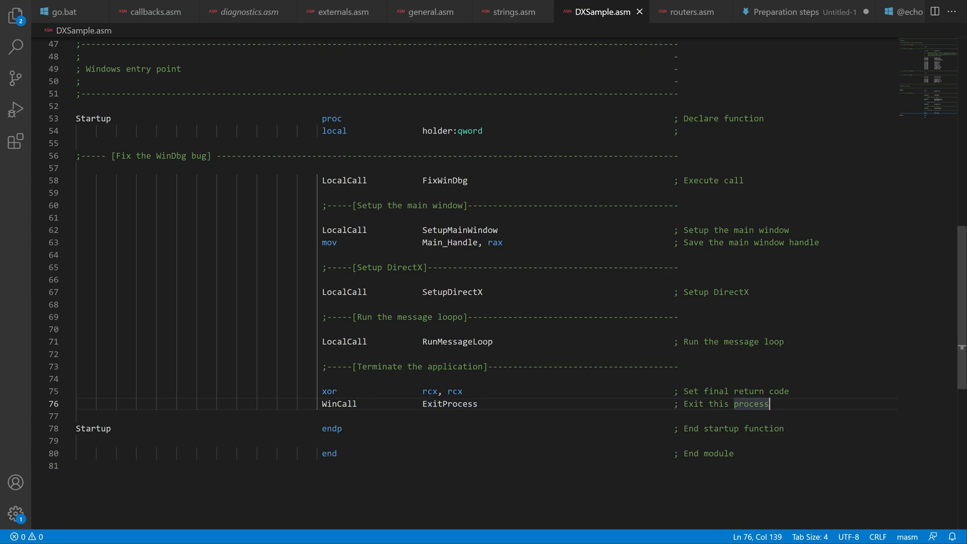
text(xor)
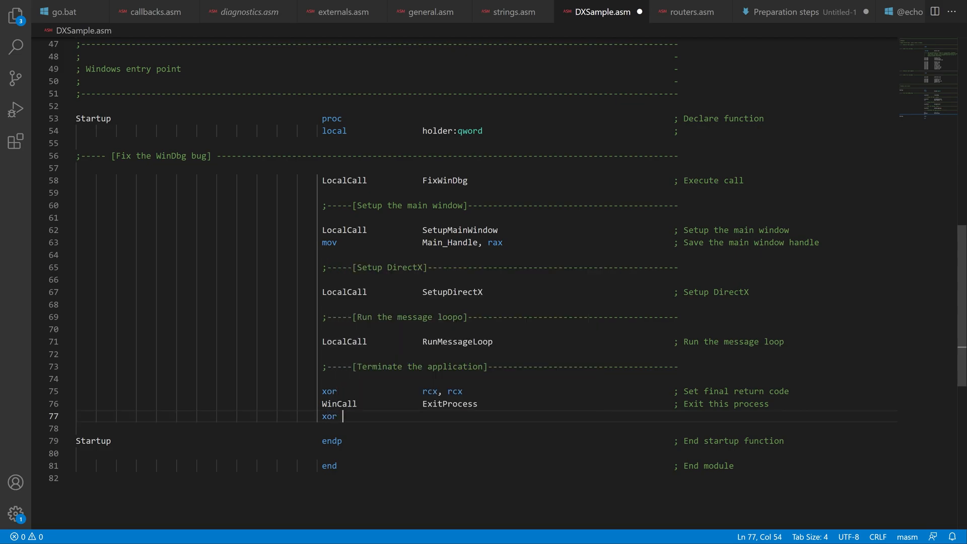
text(rax, rax)
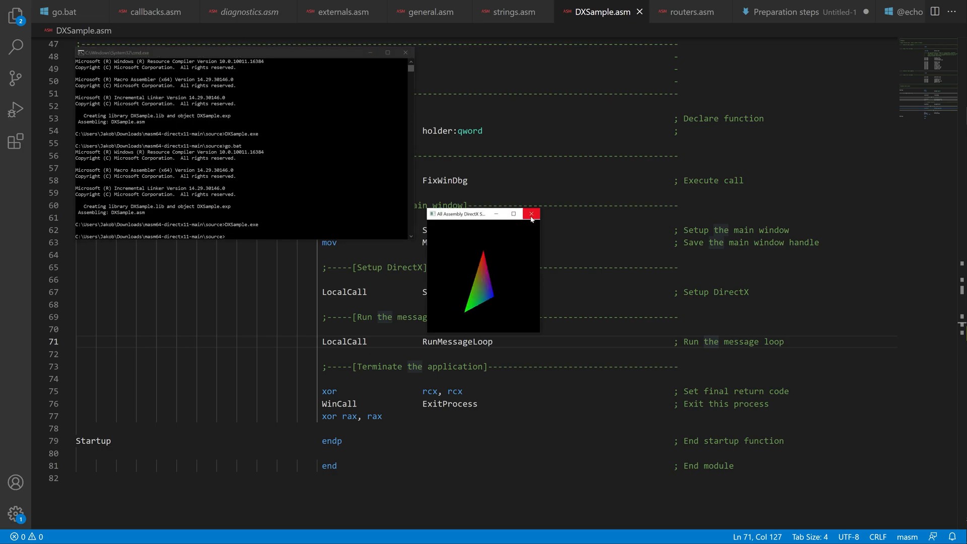
click(530, 214)
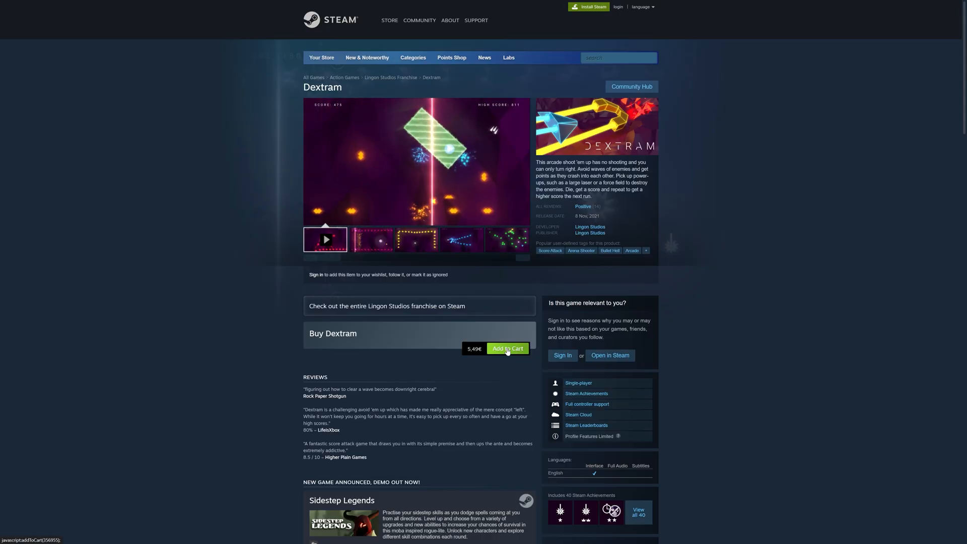
Open Sidestep Legends from the Dextram page and add it to the wishlist.
click(342, 500)
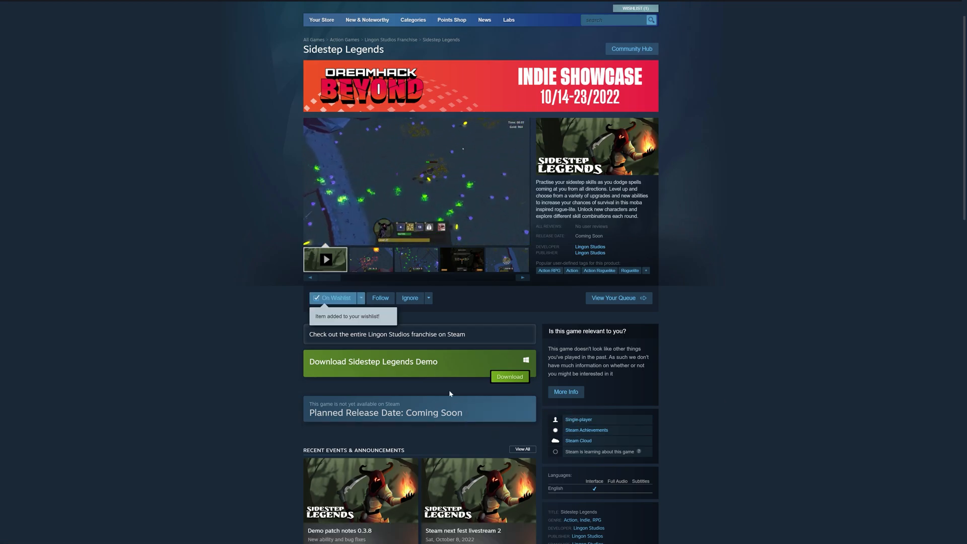
click(381, 297)
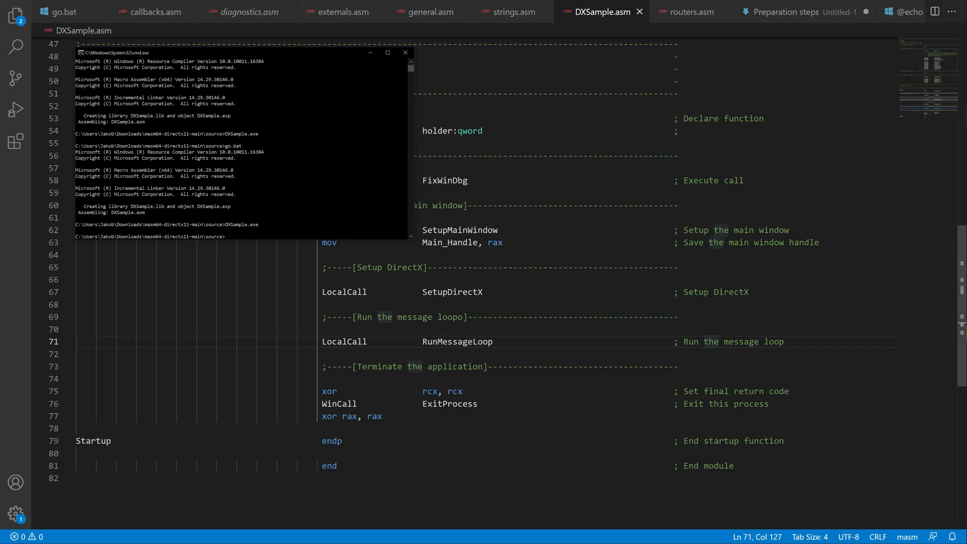
Switch to general.asm and scroll to the triangle rotation-angle code.
click(423, 11)
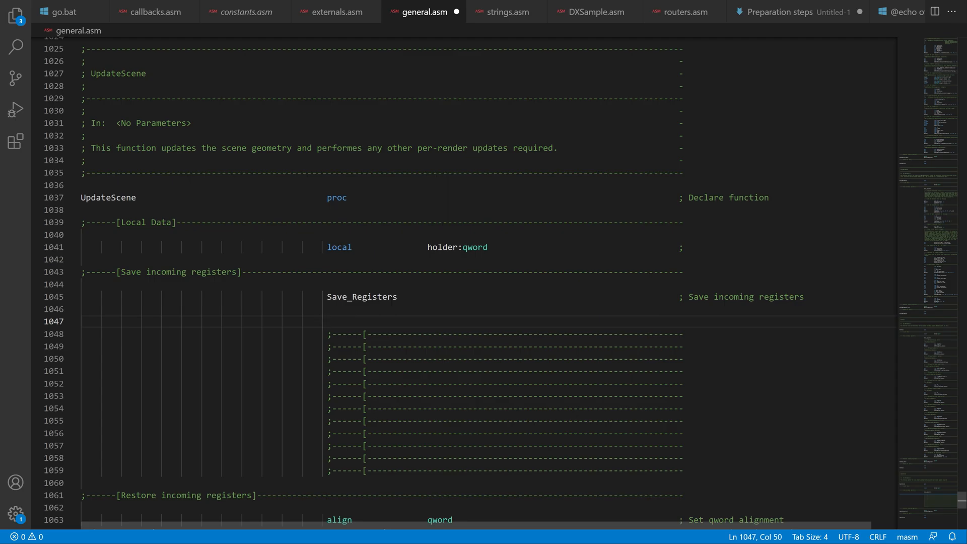
scroll(up, 3)
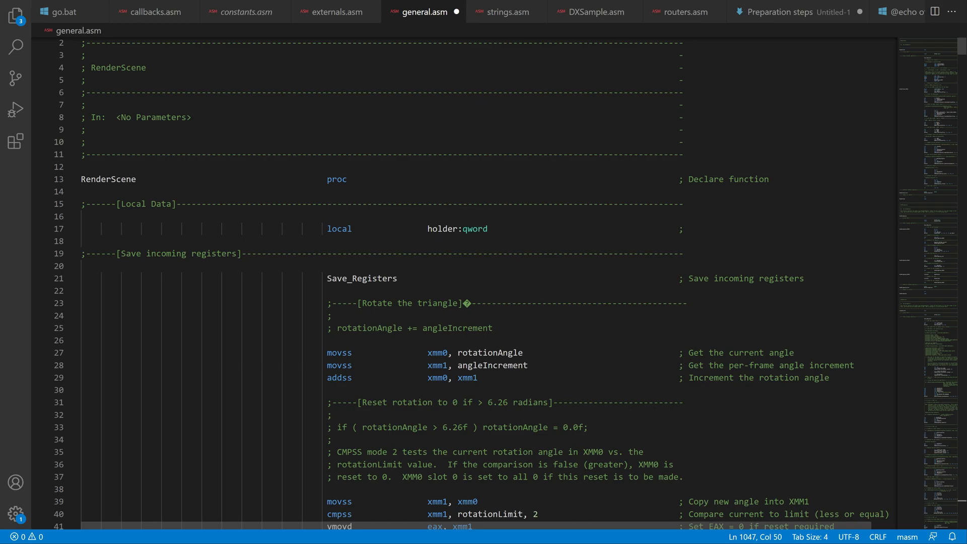
double_click(490, 206)
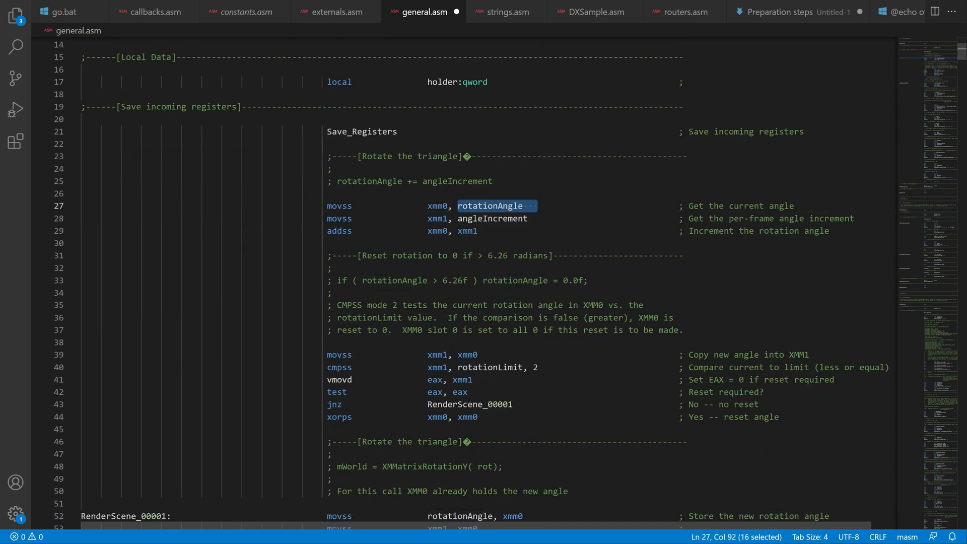
double_click(493, 218)
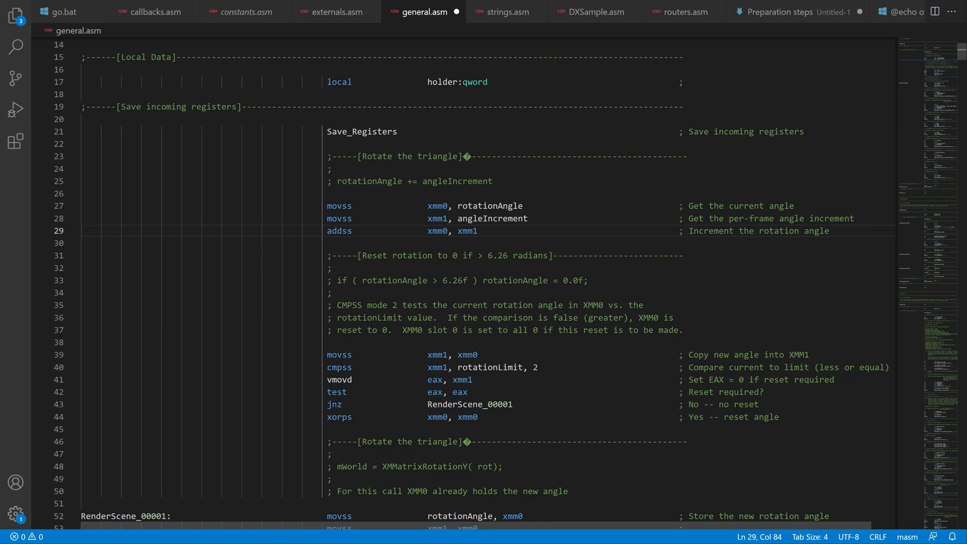
scroll(down, 3)
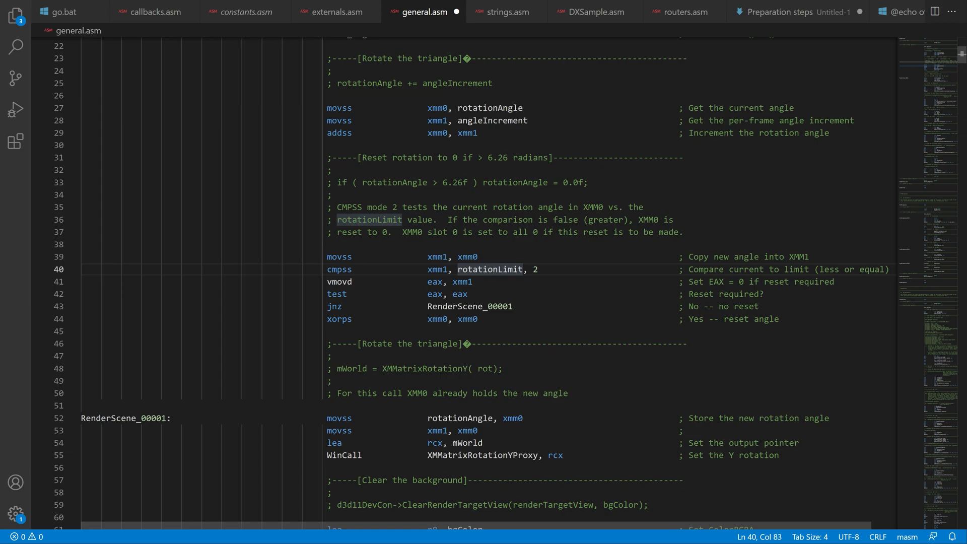
scroll(down, 3)
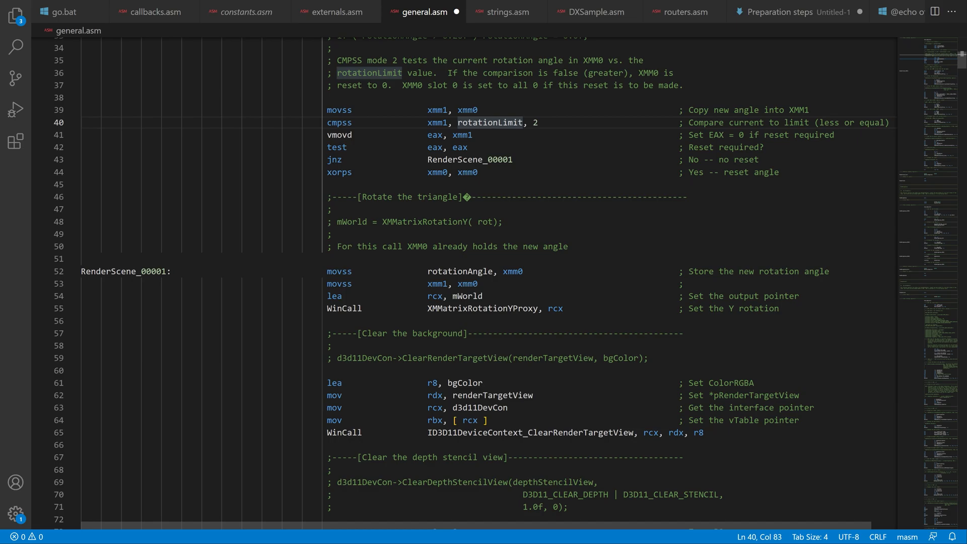
scroll(down, 3)
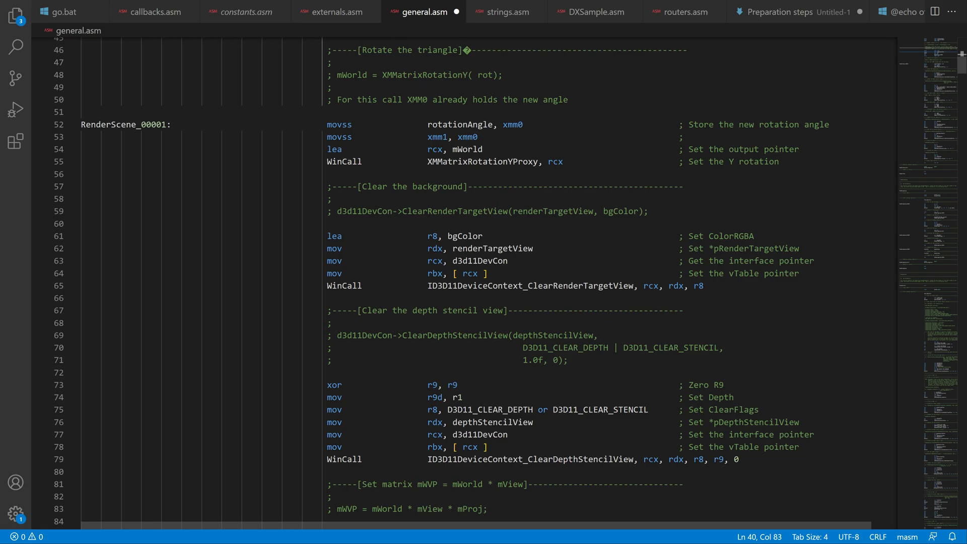
scroll(down, 3)
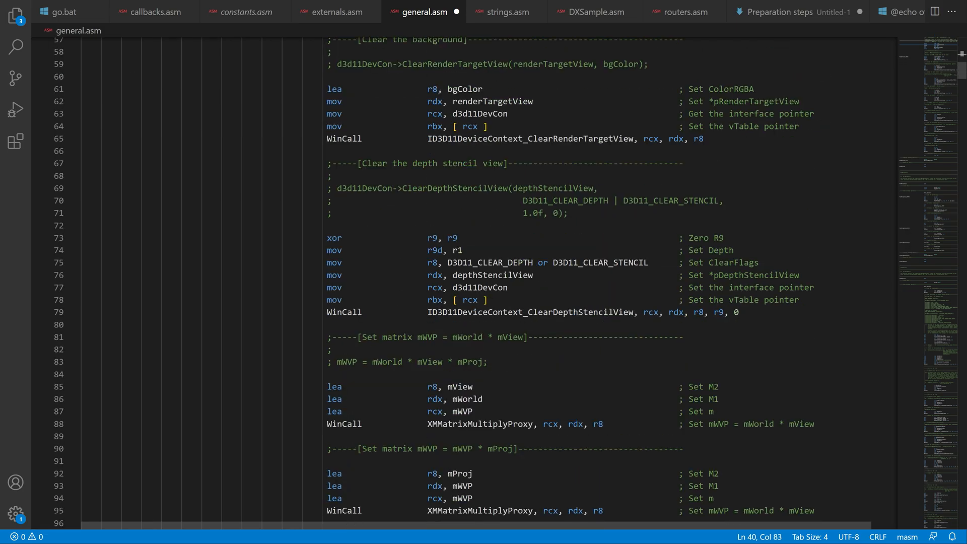
scroll(down, 3)
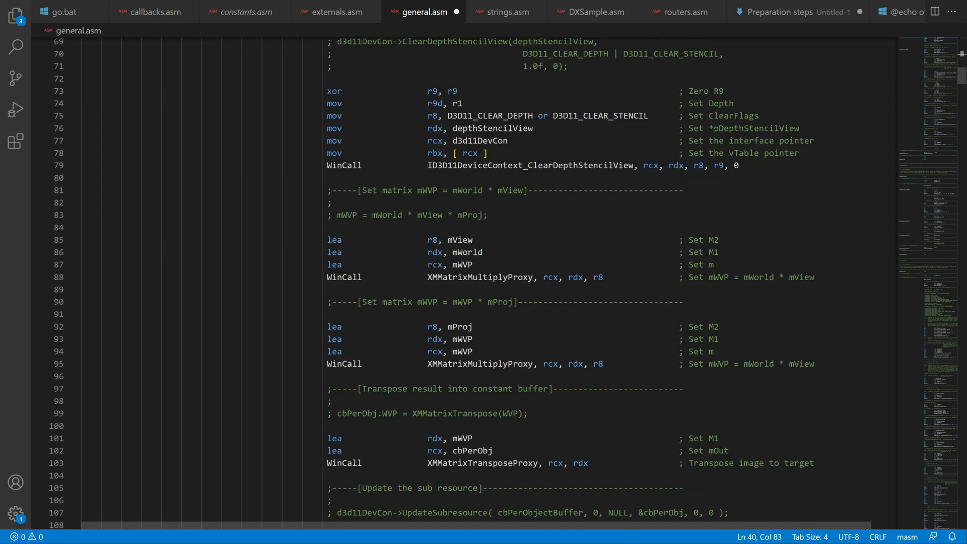
scroll(down, 3)
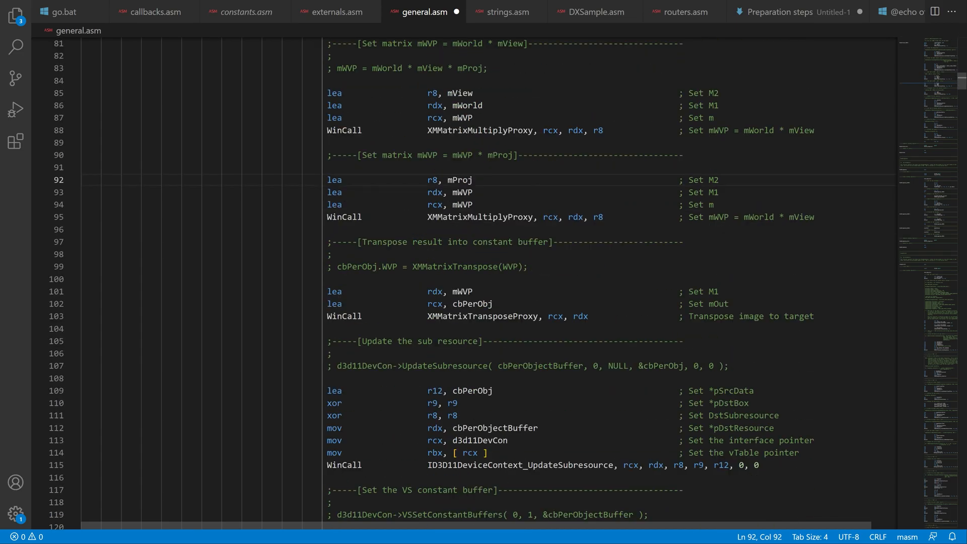
scroll(down, 3)
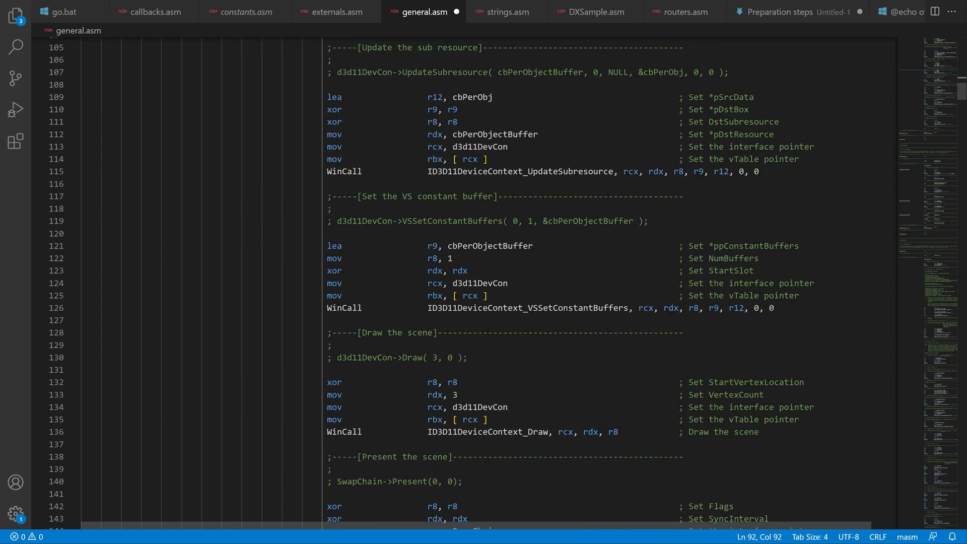
scroll(down, 3)
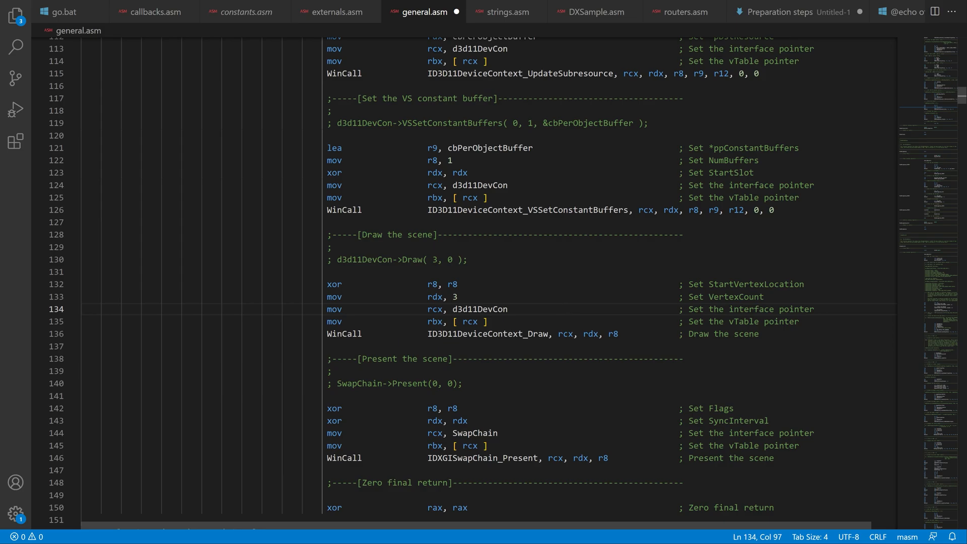
scroll(down, 3)
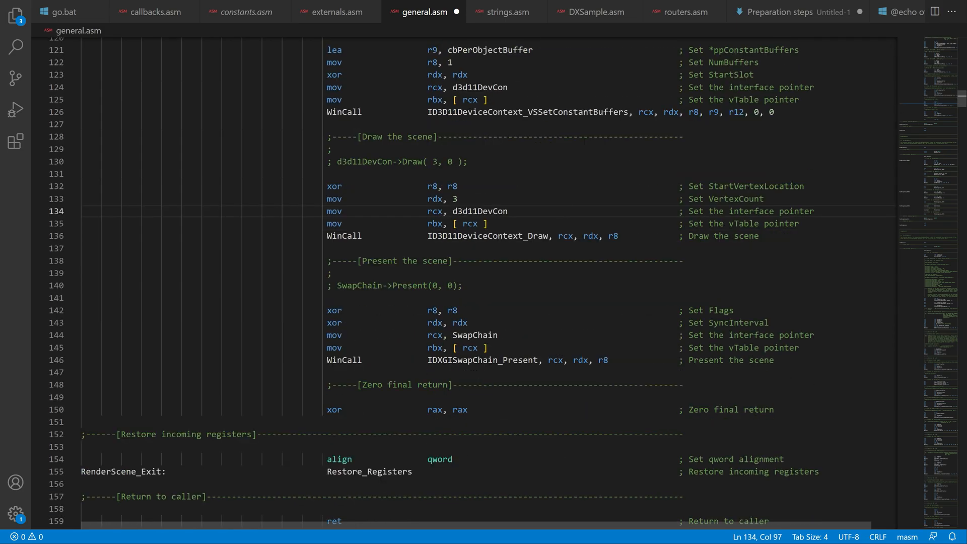
scroll(down, 3)
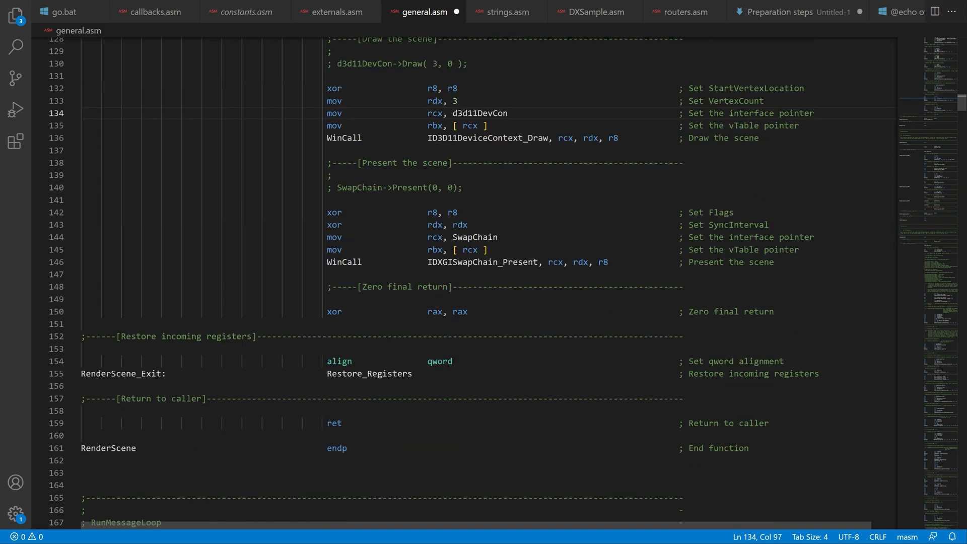